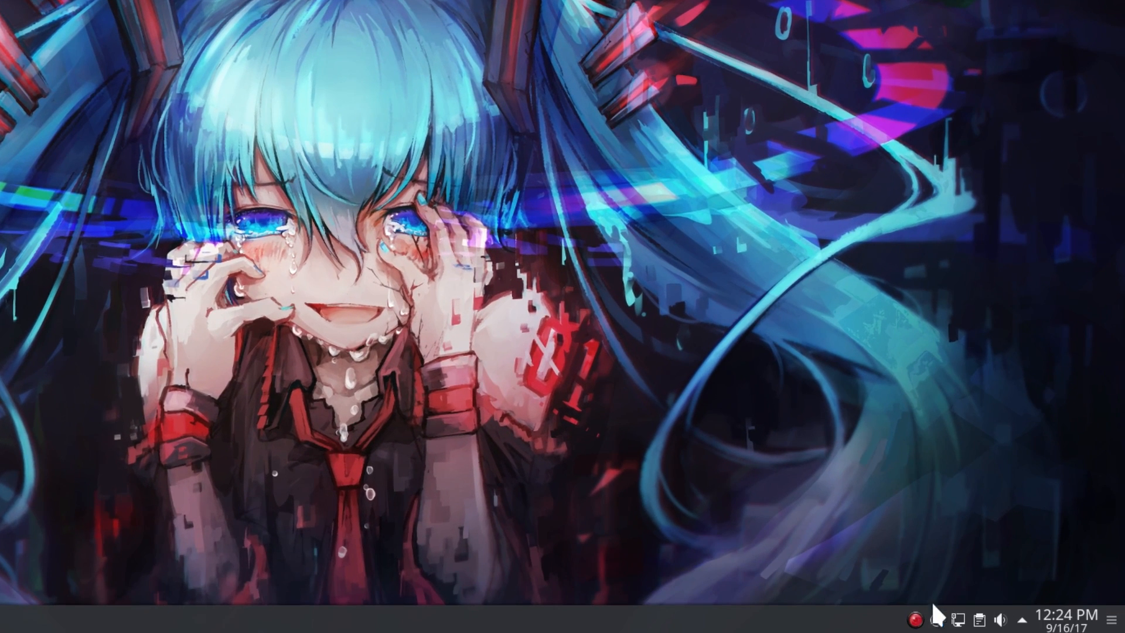
Bring up the pending updates from the system-tray notifier, landing on Discover's Updates page
click(936, 618)
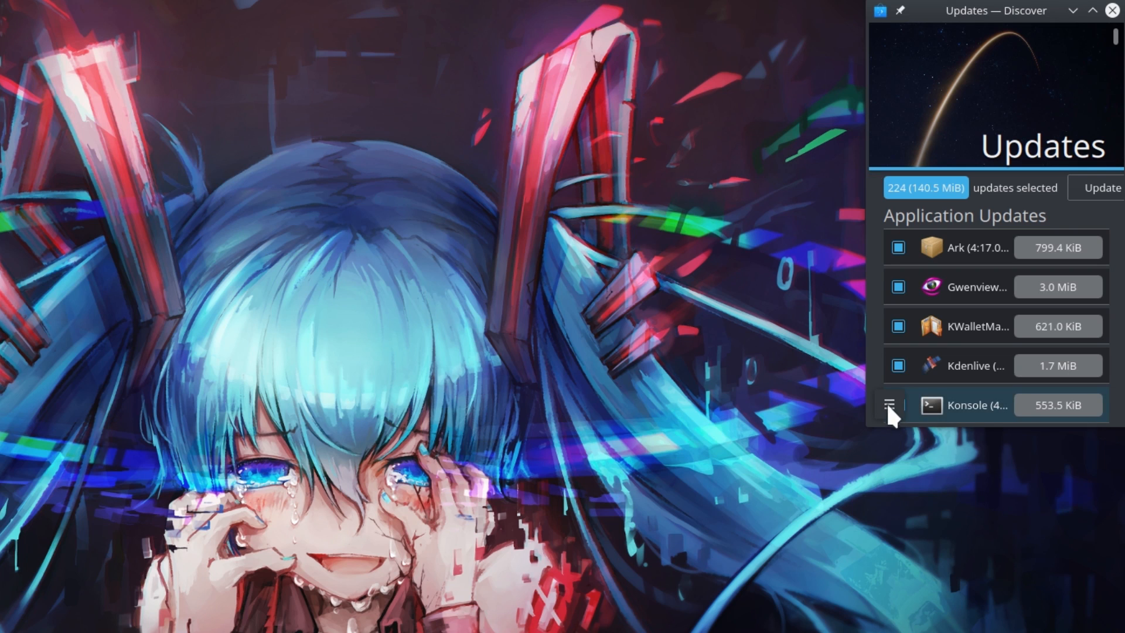
mouse_move(999, 286)
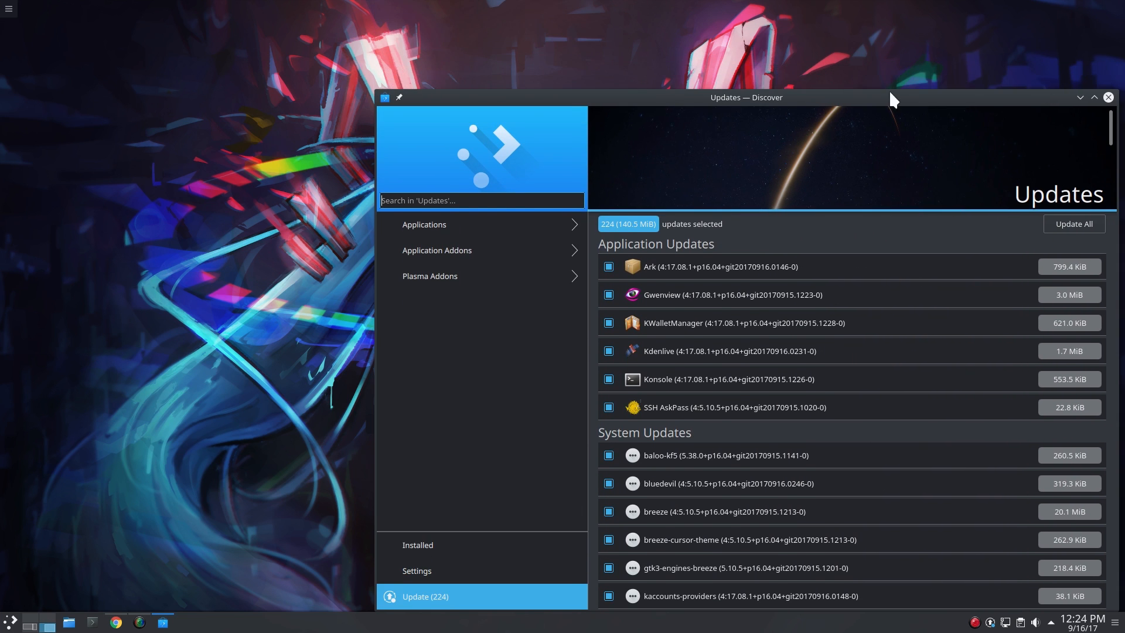
Centre the window, browse Applications then Games, and go back twice to the Home page
drag(746, 97, 469, 30)
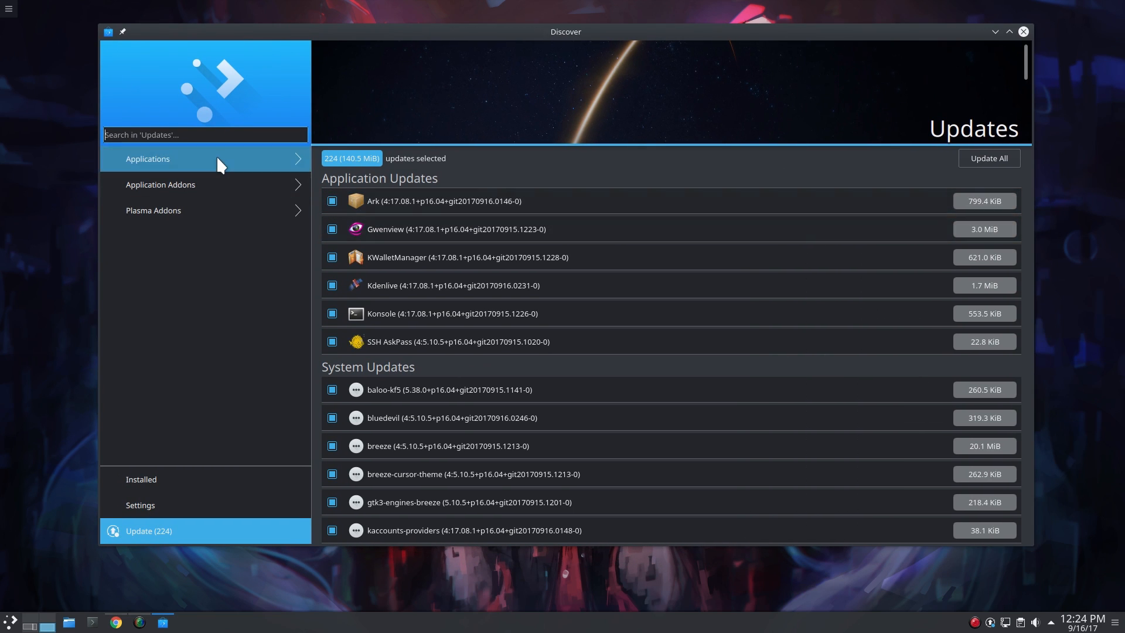
click(148, 158)
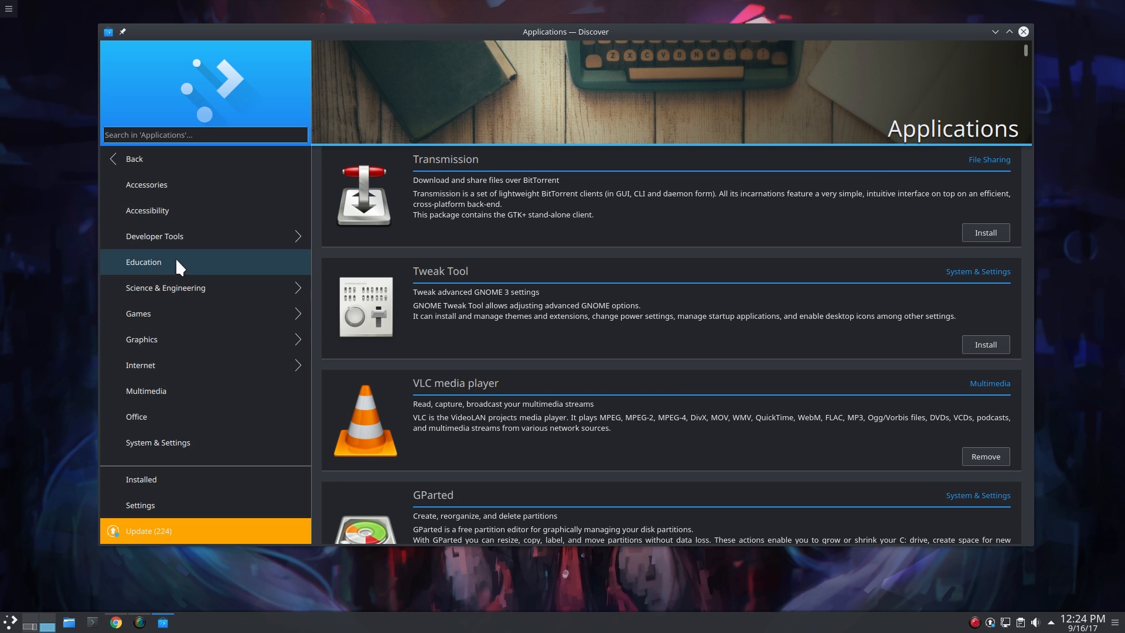
mouse_move(184, 314)
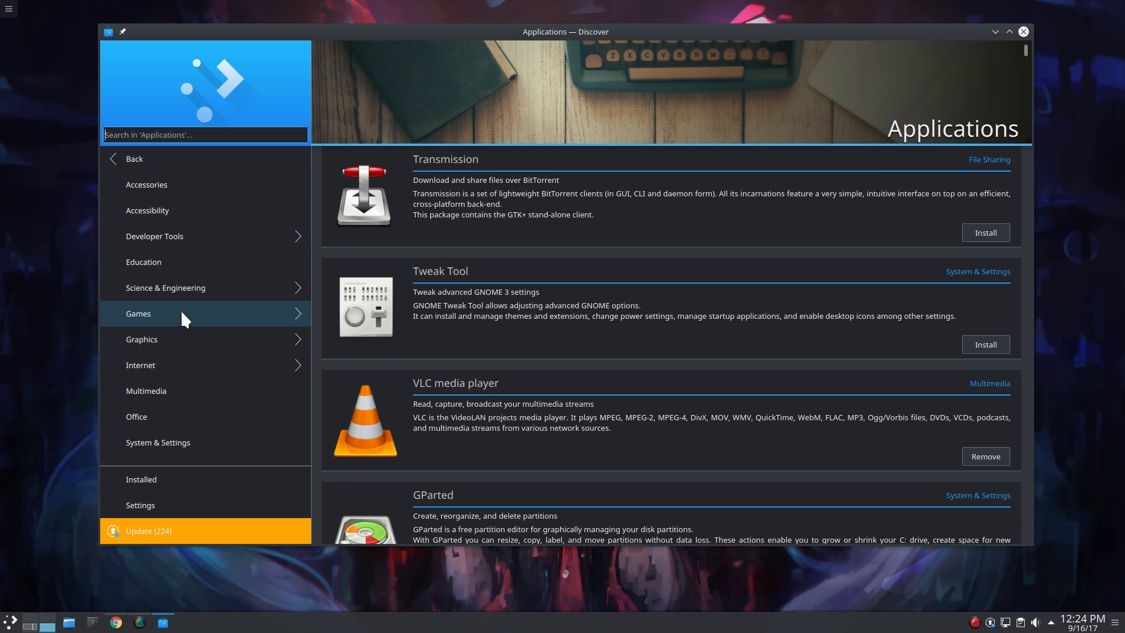
click(138, 314)
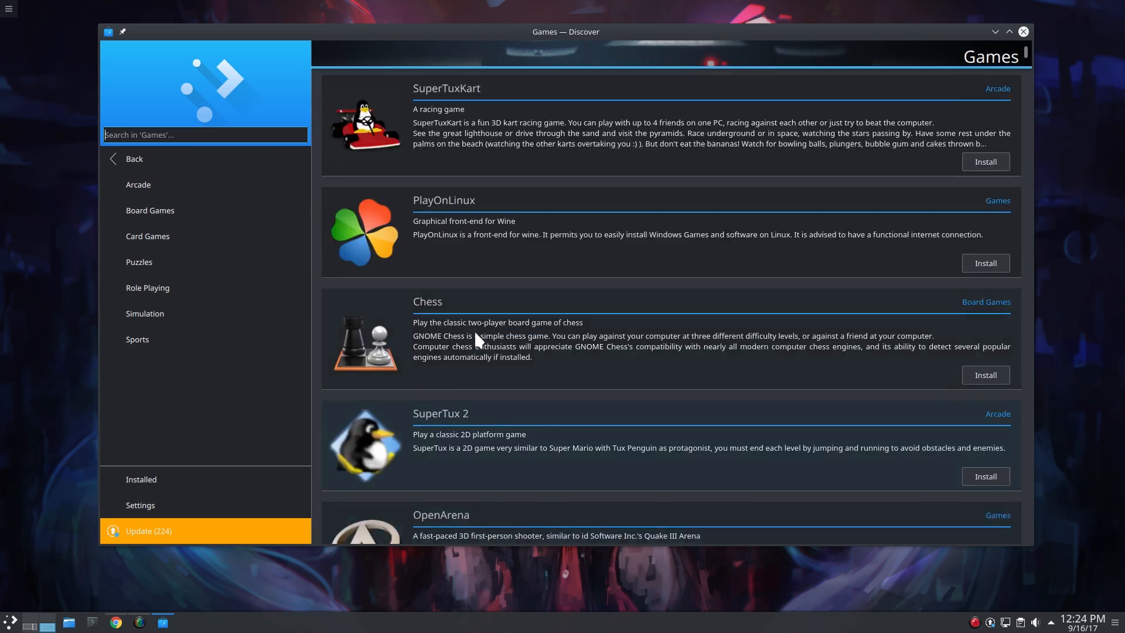
click(134, 158)
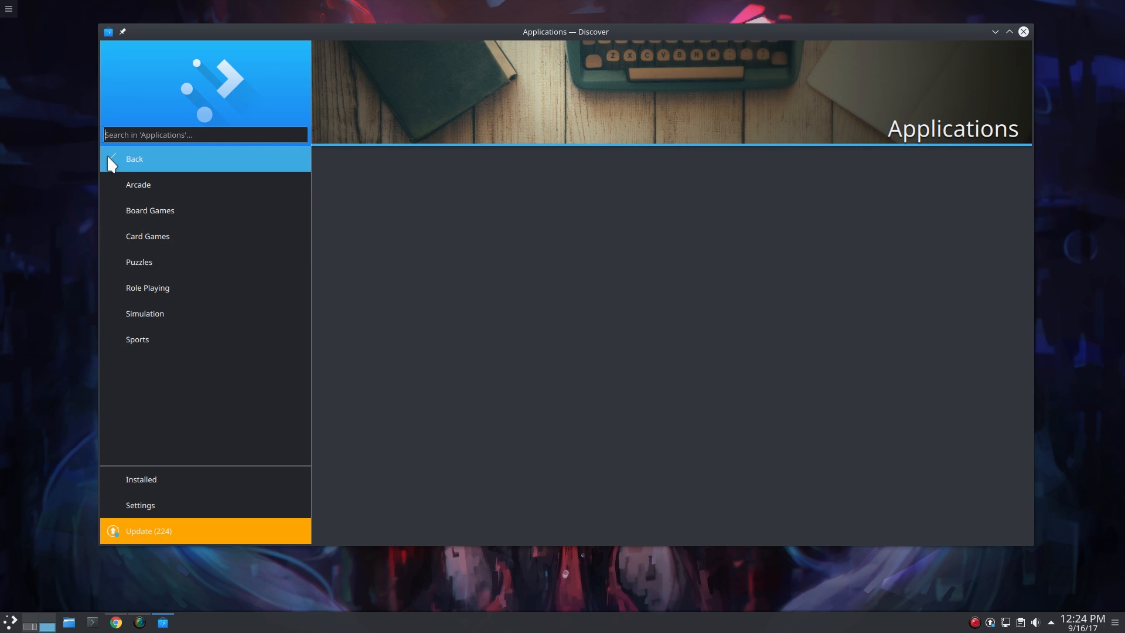
click(134, 158)
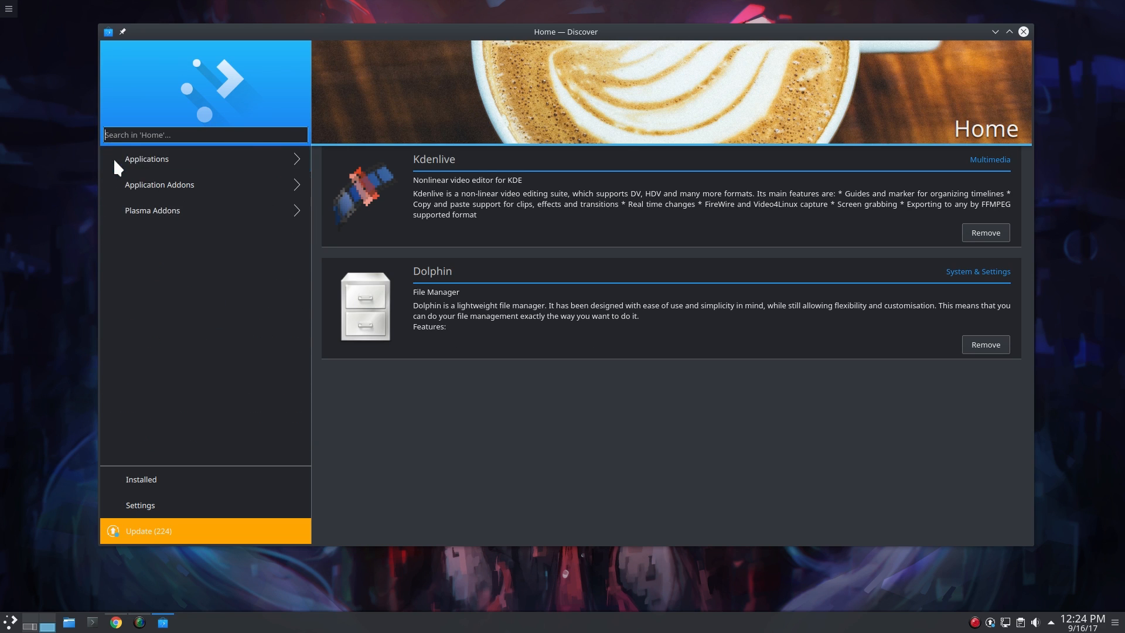
click(151, 210)
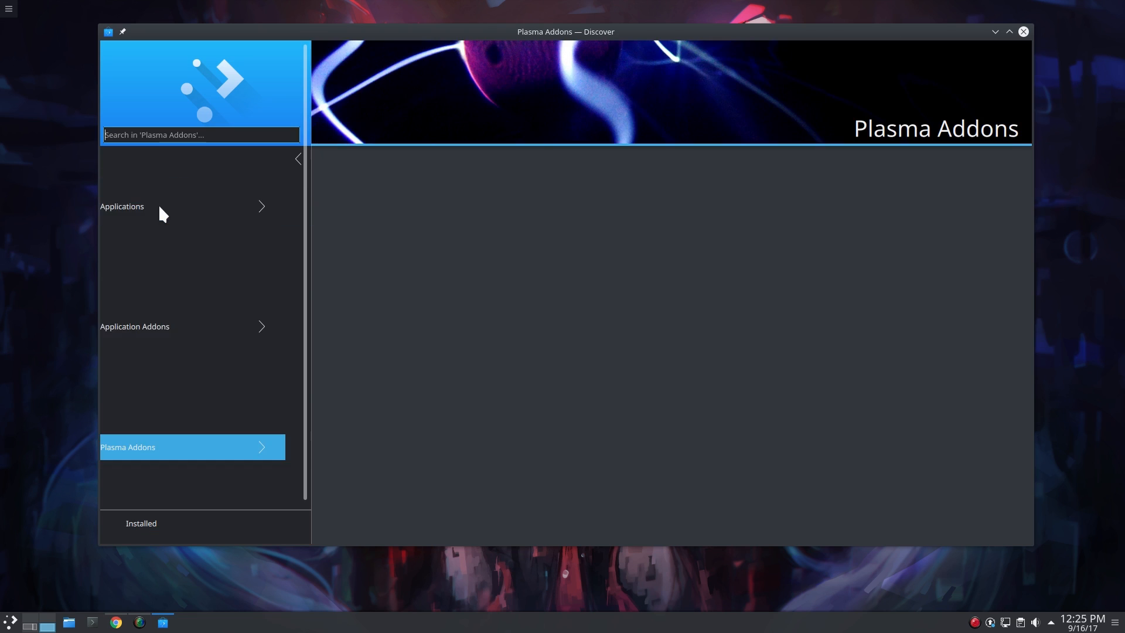
click(128, 446)
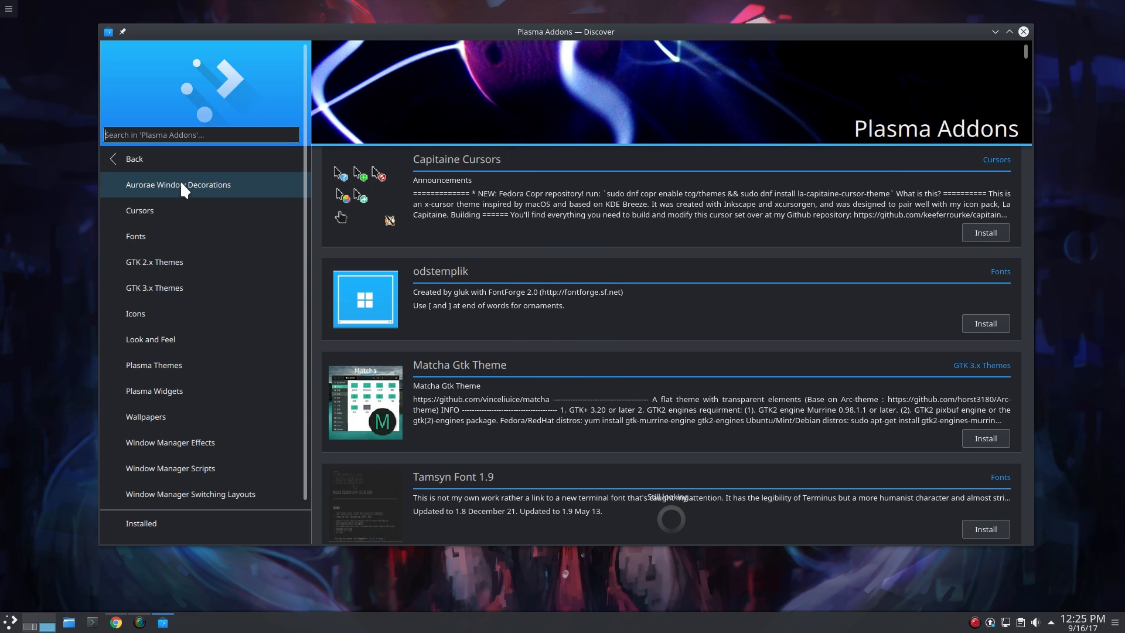
click(135, 236)
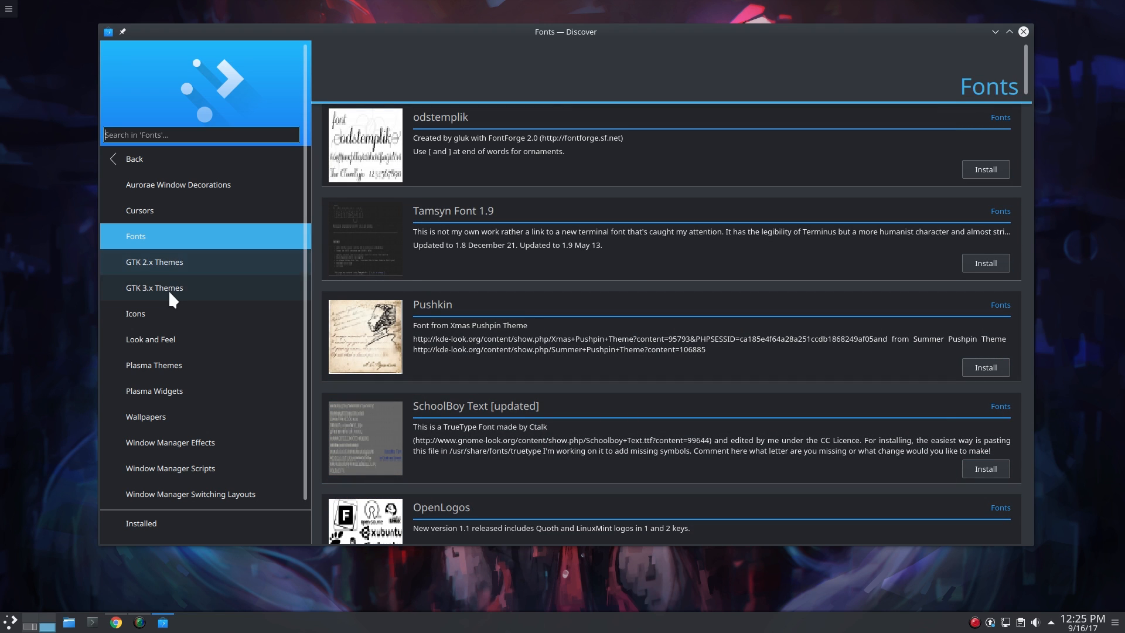
click(154, 288)
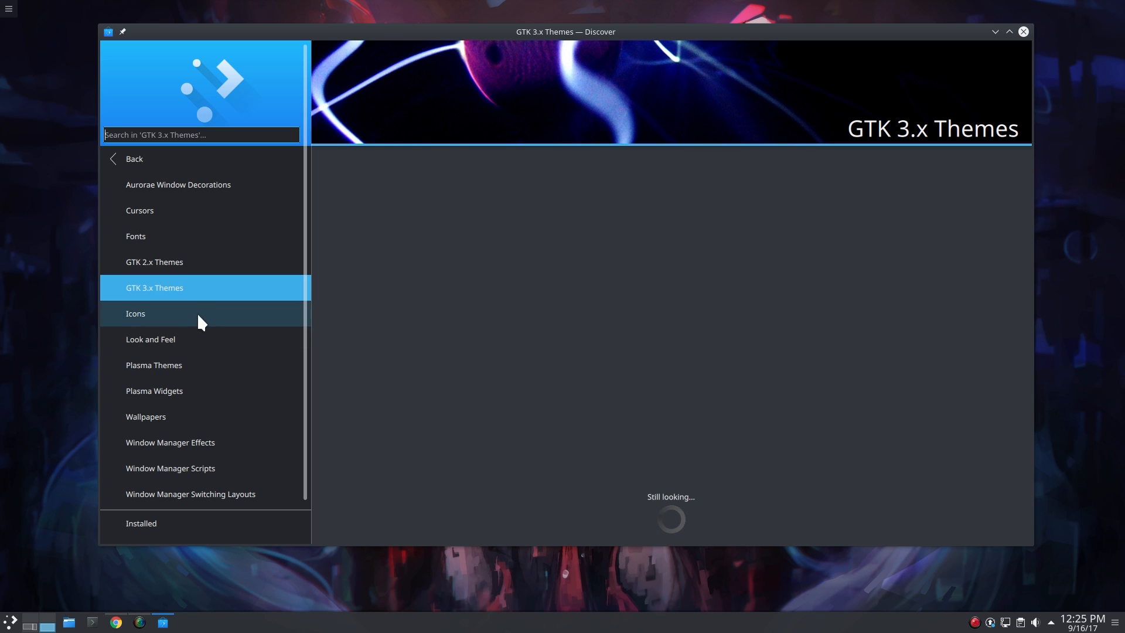
click(151, 338)
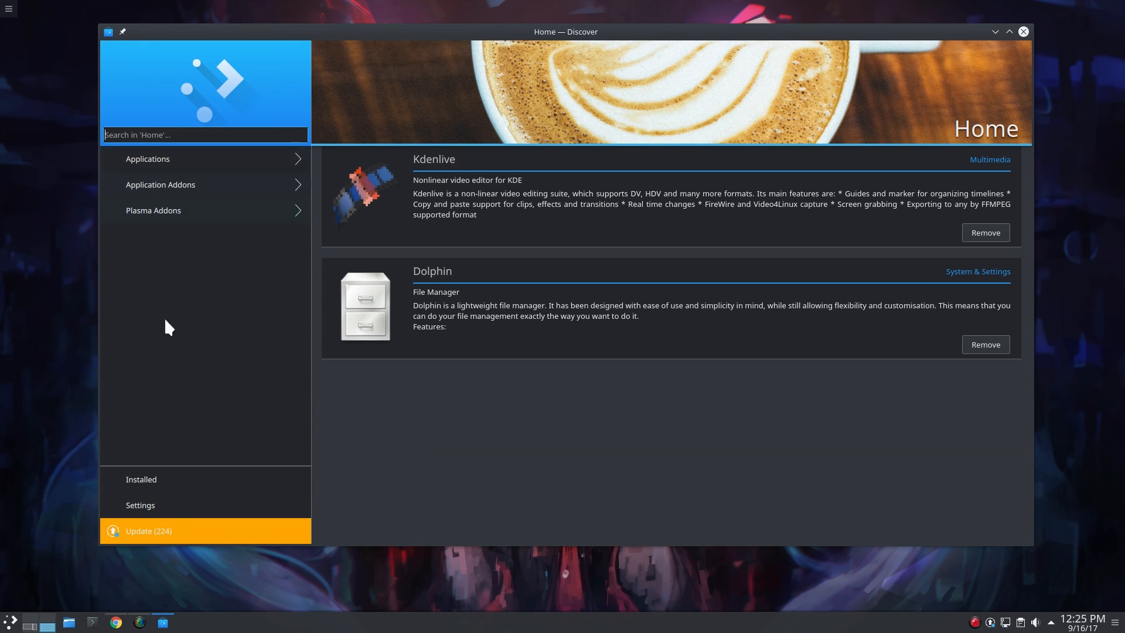
View software sources, installed apps and Kdenlive's details, then return to the 224-update list
click(139, 505)
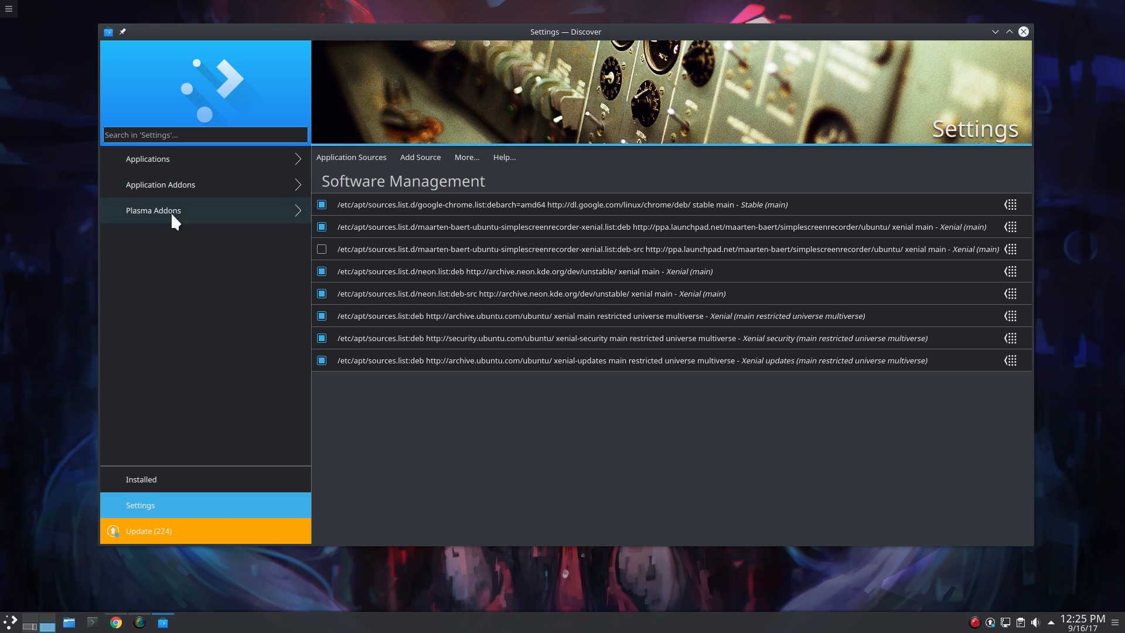
click(141, 479)
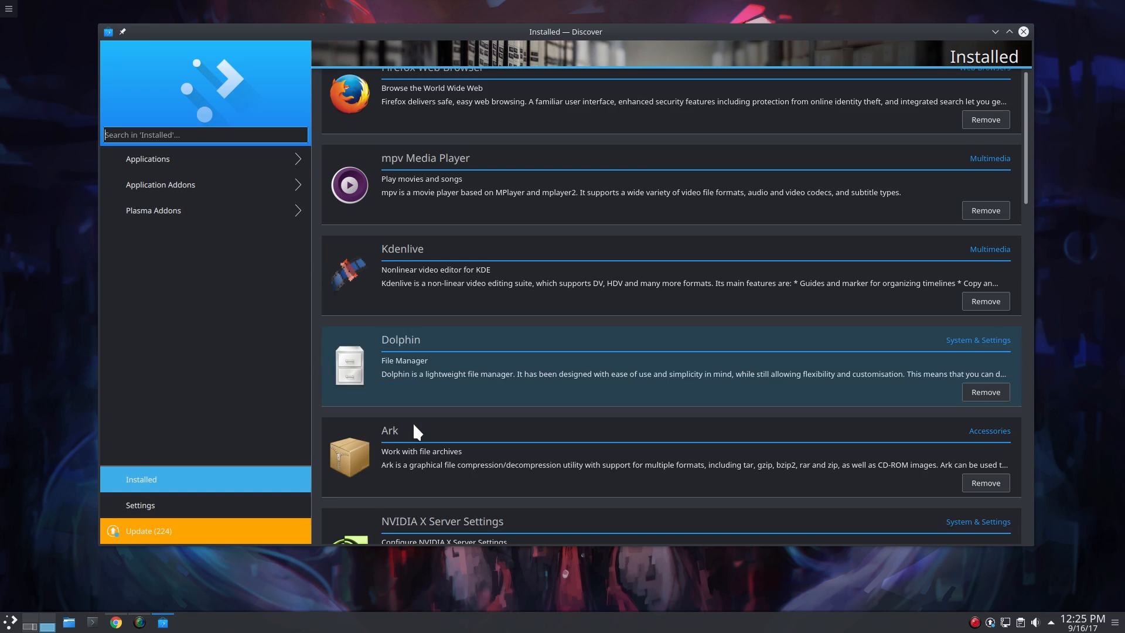
click(402, 266)
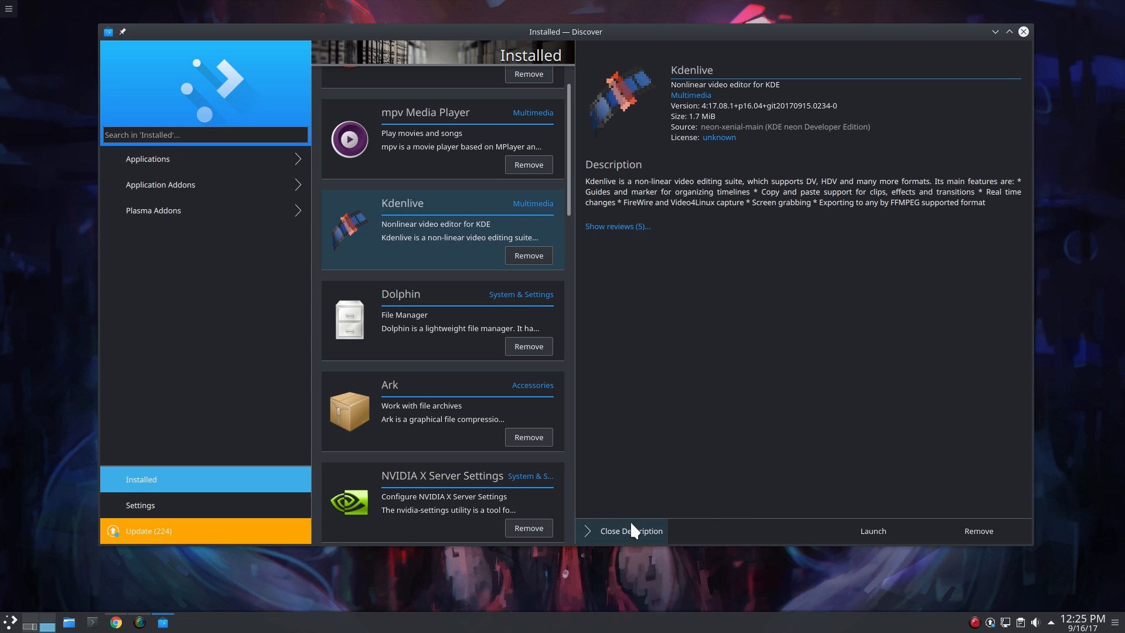
click(172, 530)
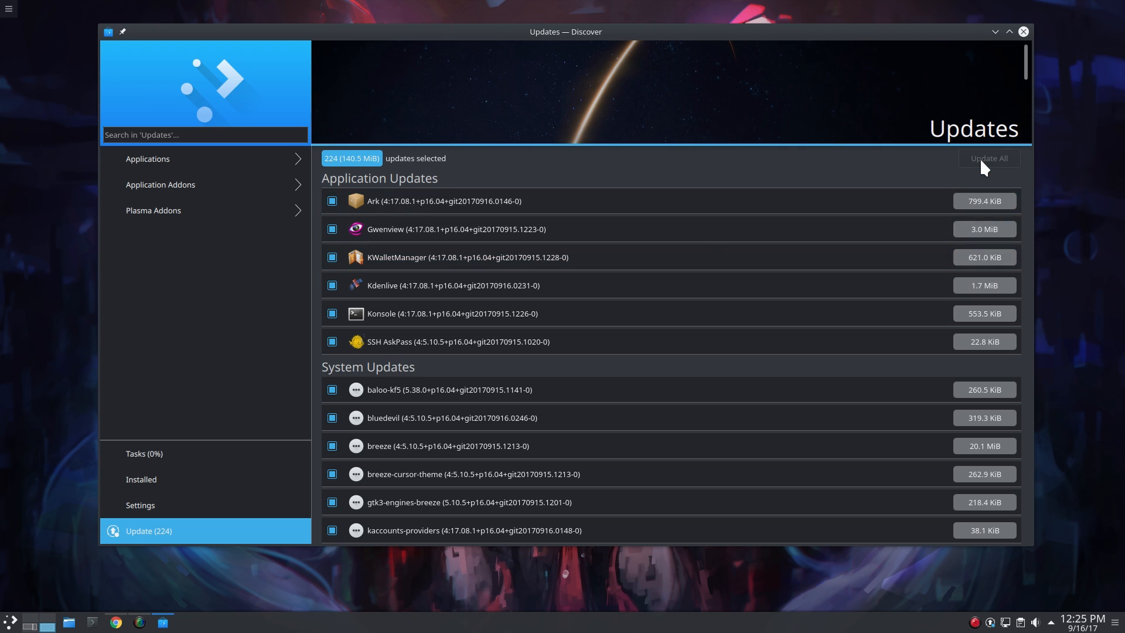
Start Update All for the 224 updates and confirm the password in the authentication prompt
click(988, 158)
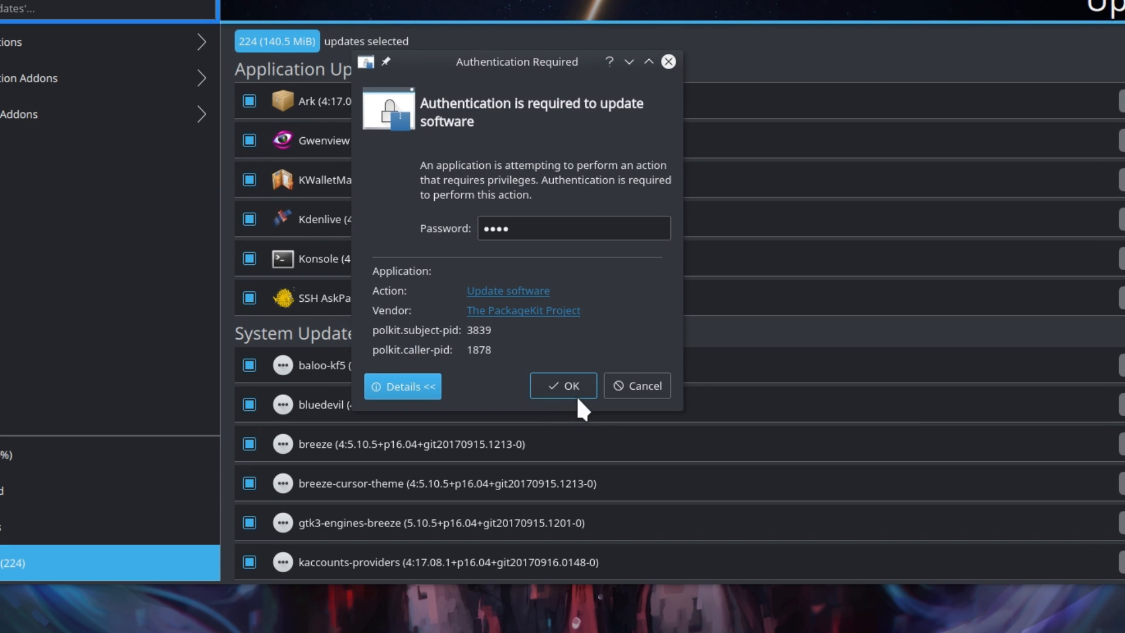
click(562, 385)
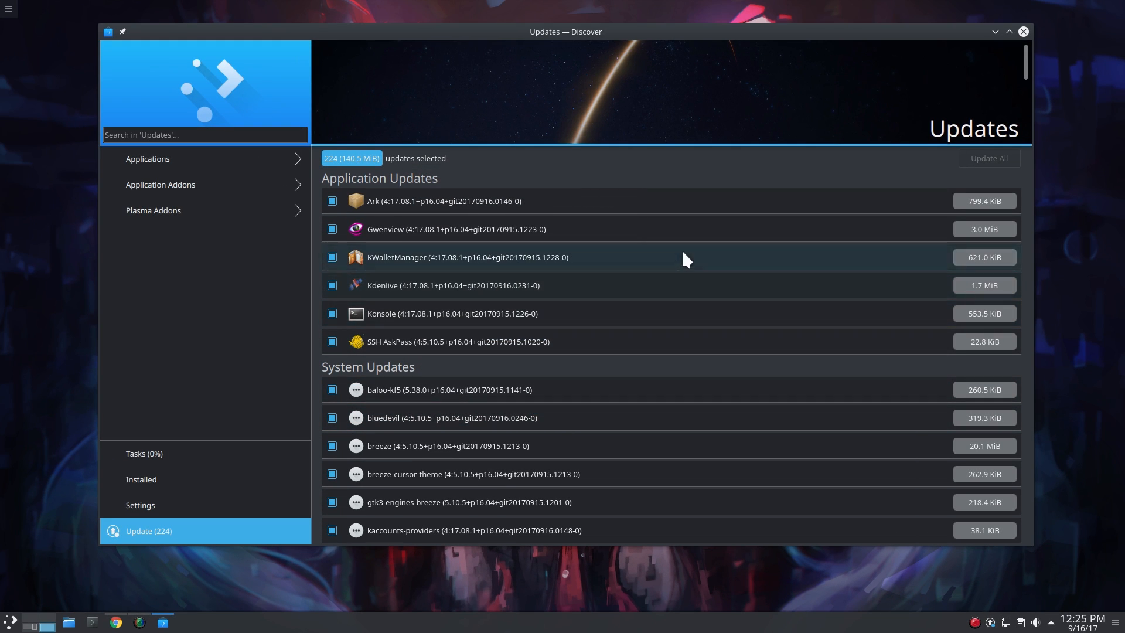